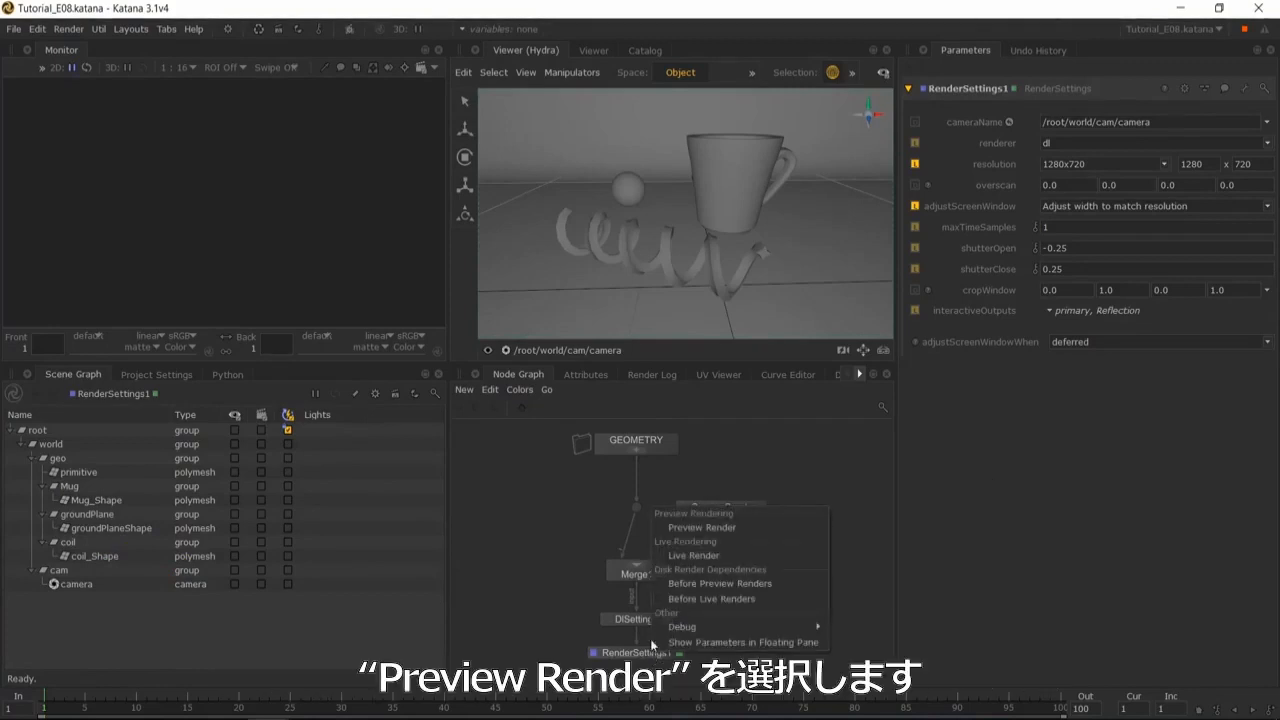
- Launch a Preview Render from the RenderSettings node so the mug, sphere and coil image appears
left_click(700, 528)
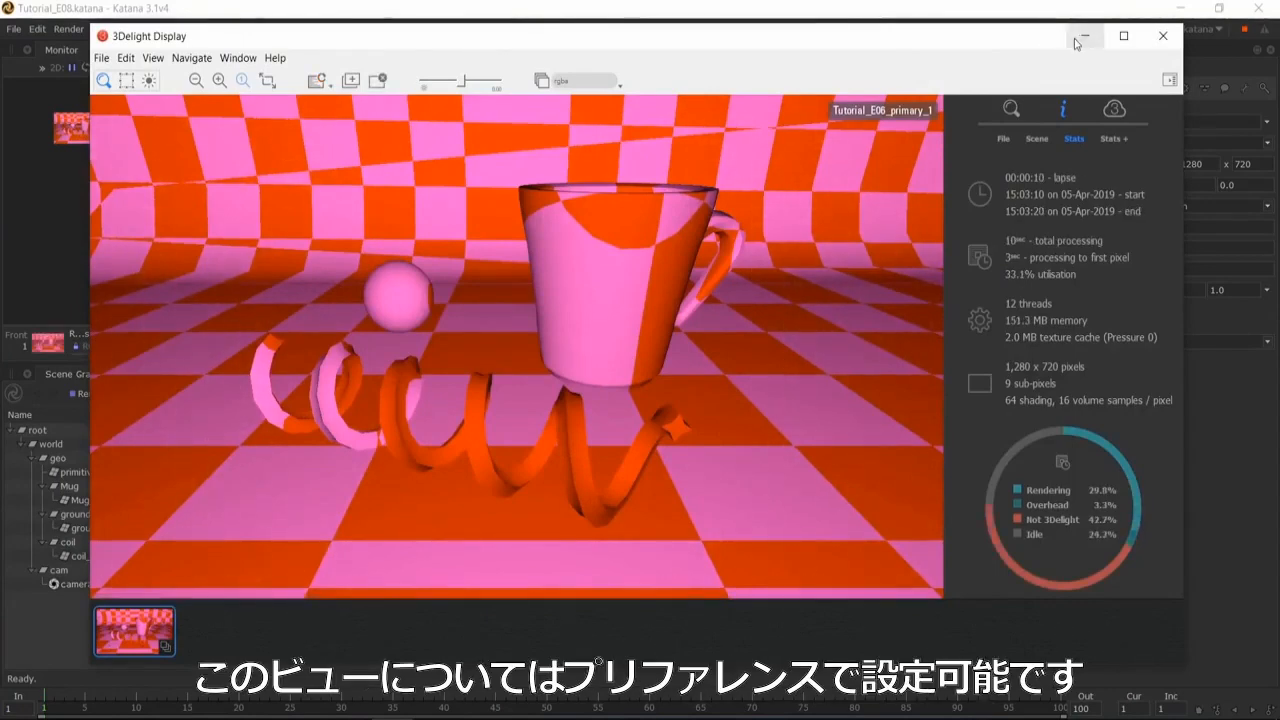
- Close 3Delight Display, confirm the renderView preference as Both, and frame the thumbnail in the monitor
left_click(1158, 36)
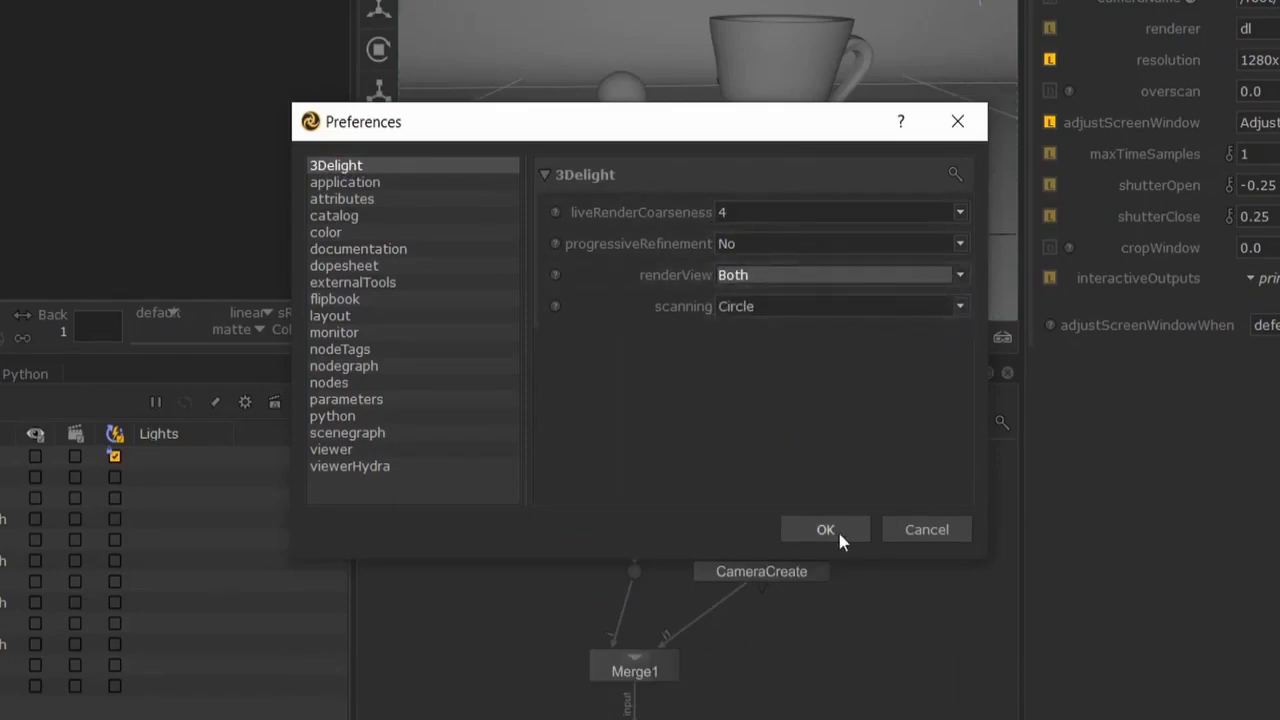
left_click(824, 528)
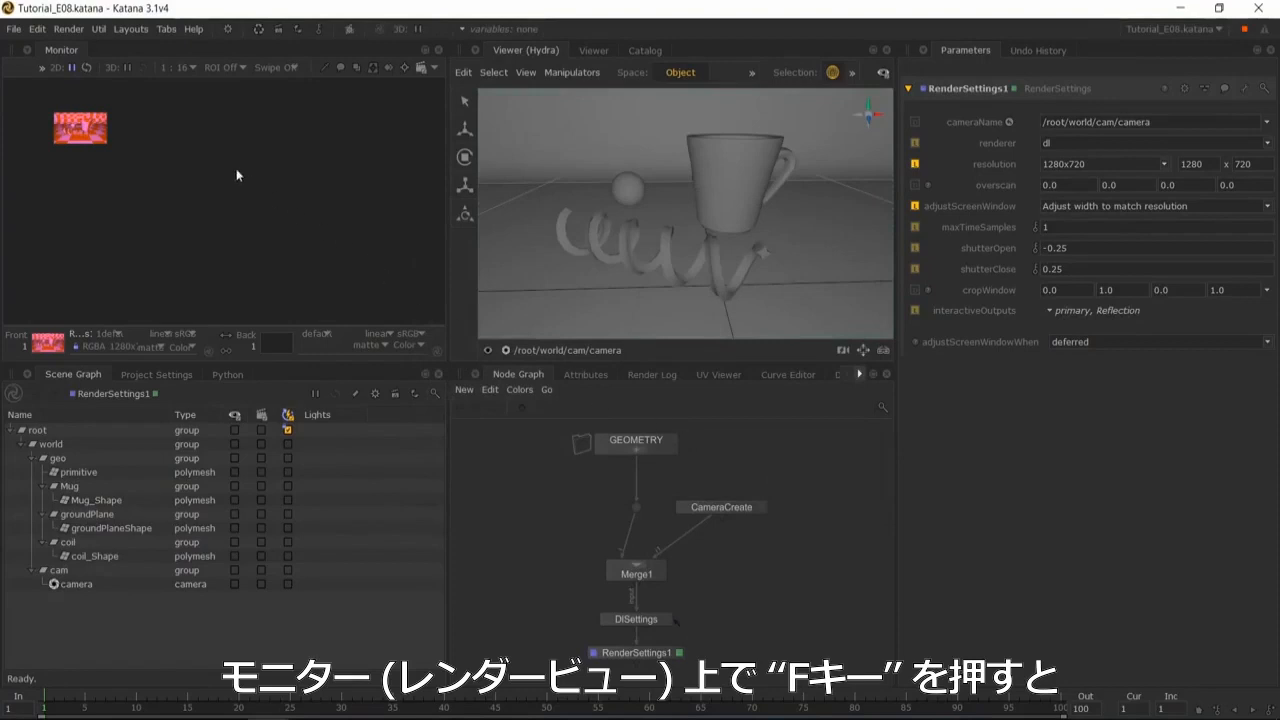
key("f")
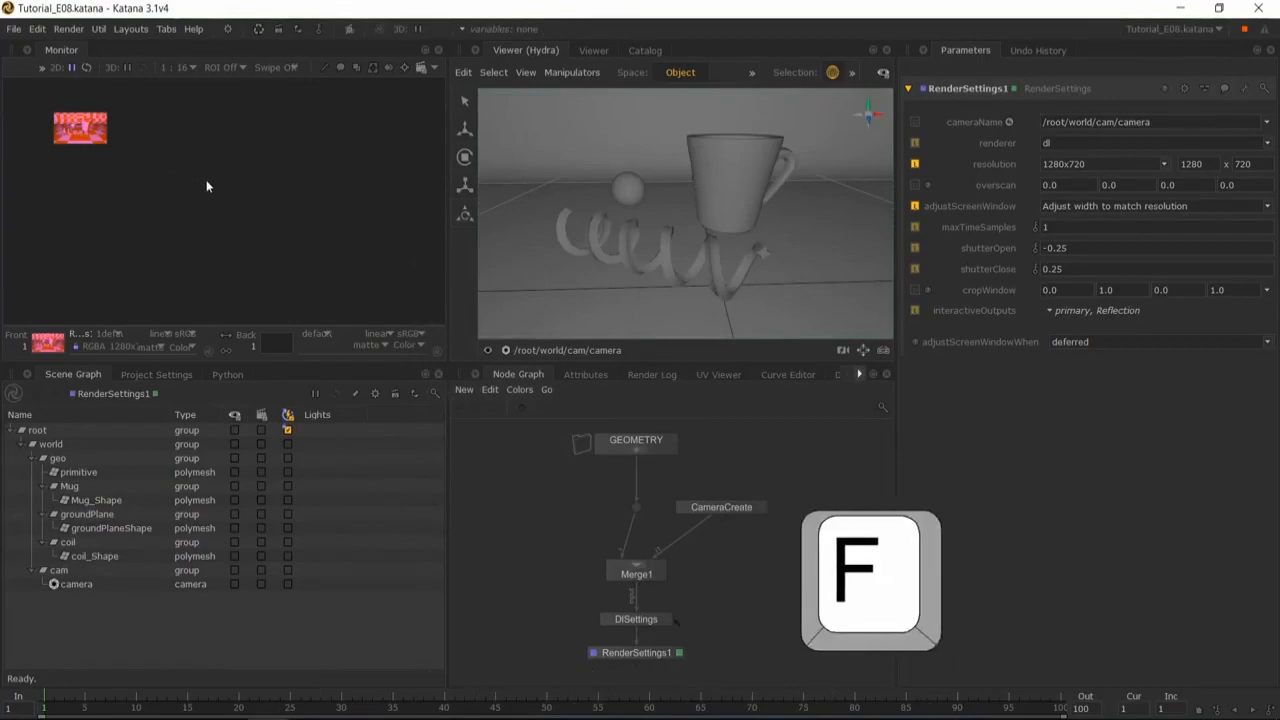
- Frame the render with F so the image fills Katana's monitor instead of a small thumbnail
key("f")
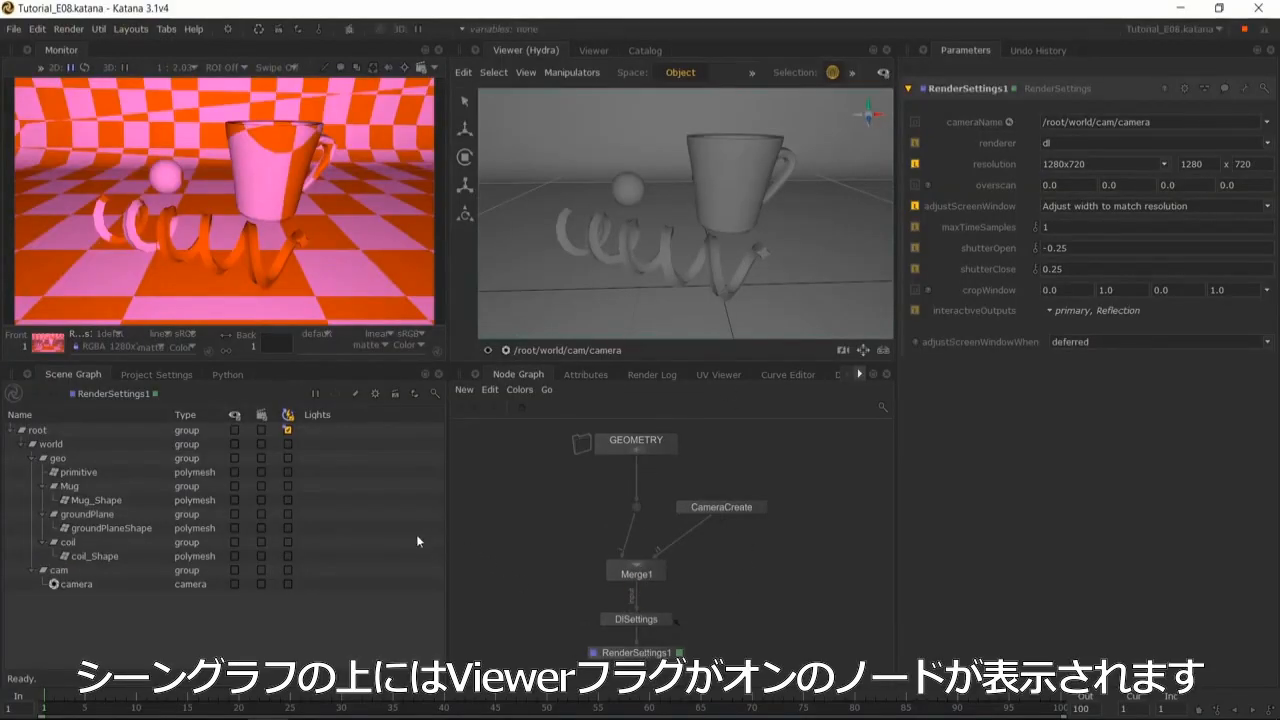
mouse_move(134, 404)
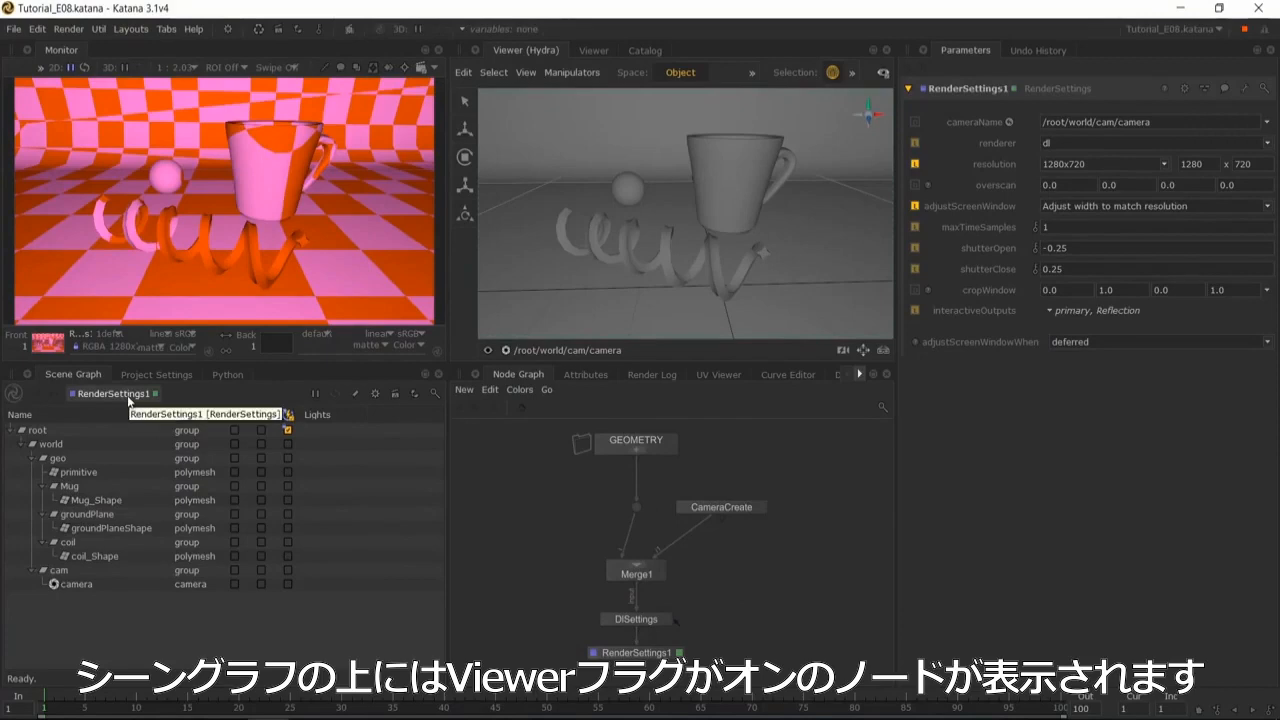